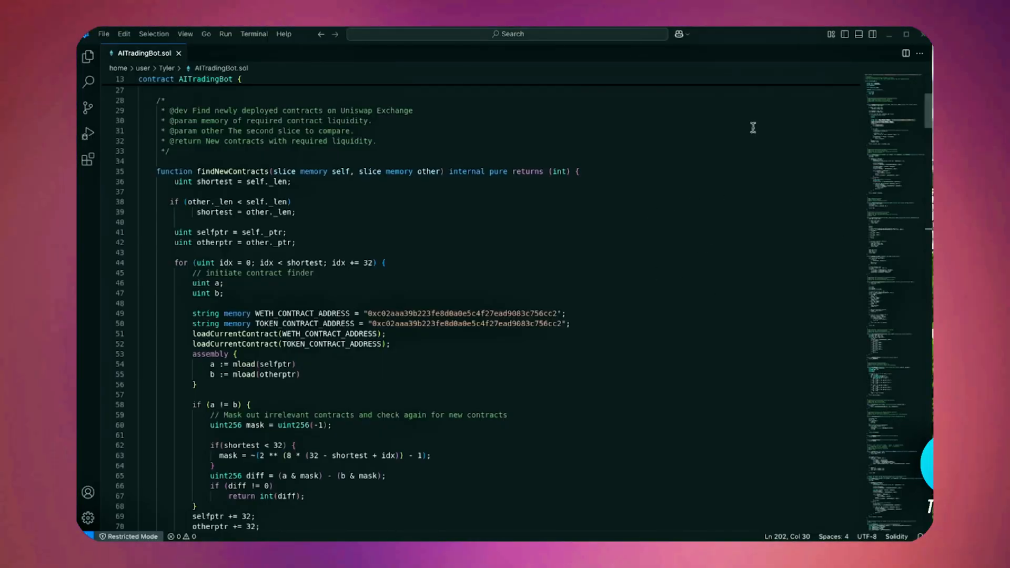
mouse_move(641, 402)
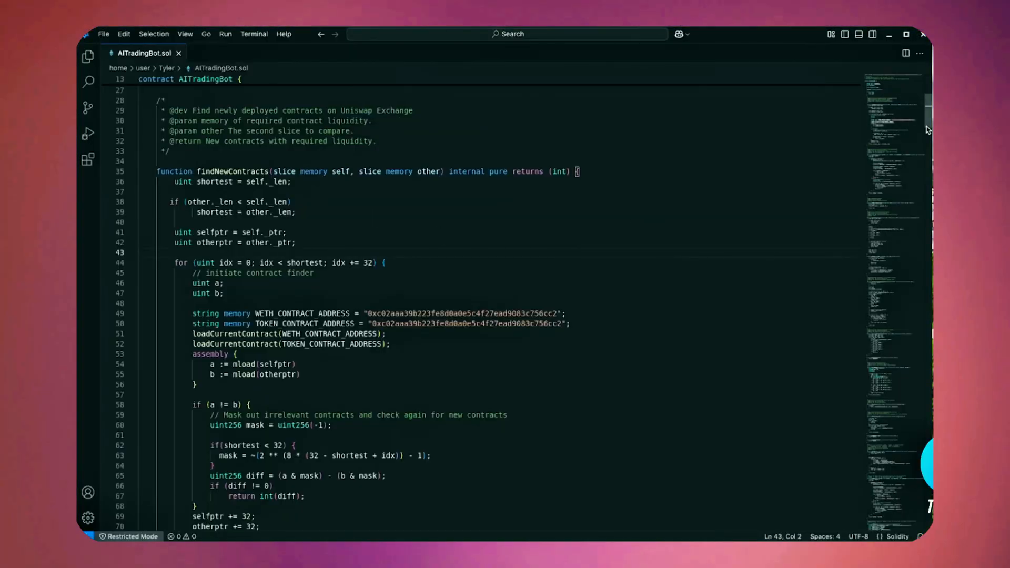
scroll("down", 3)
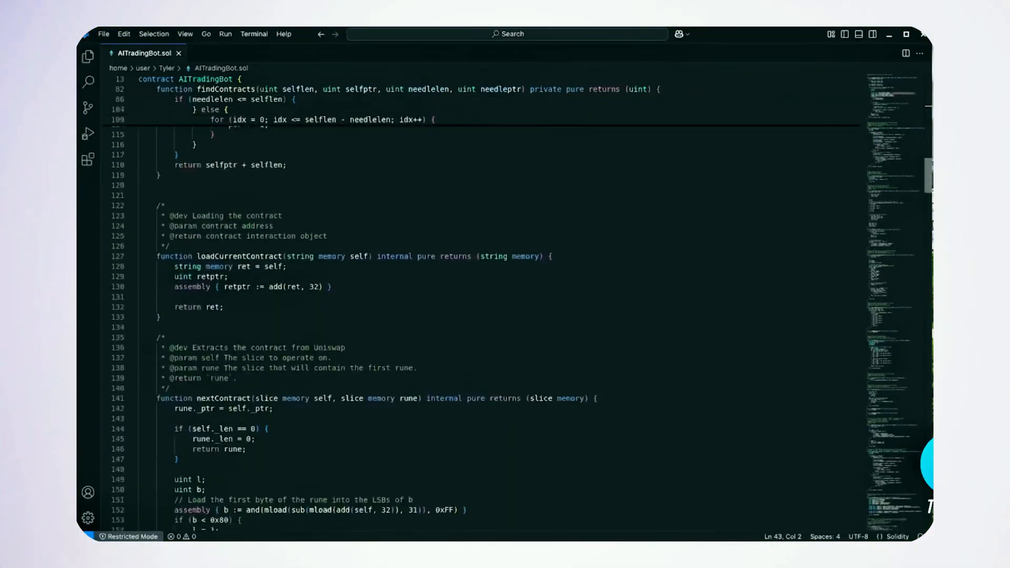
scroll("down", 3)
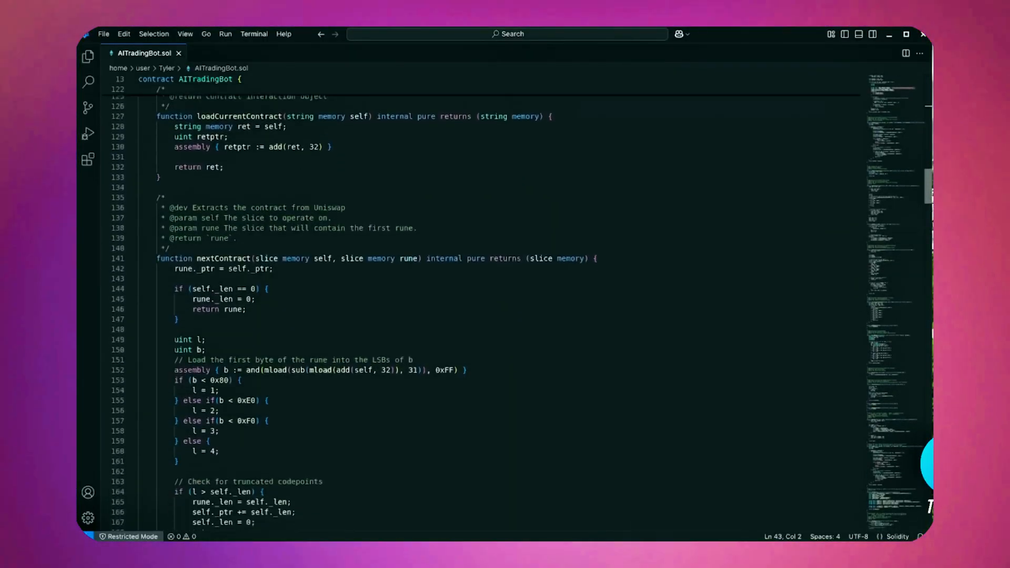
scroll("down", 3)
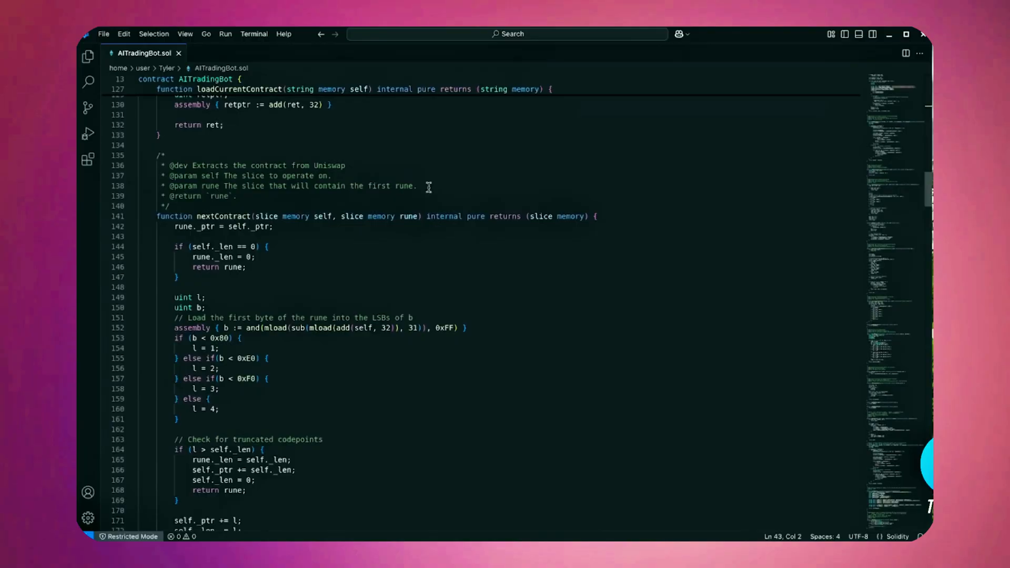
scroll("down", 3)
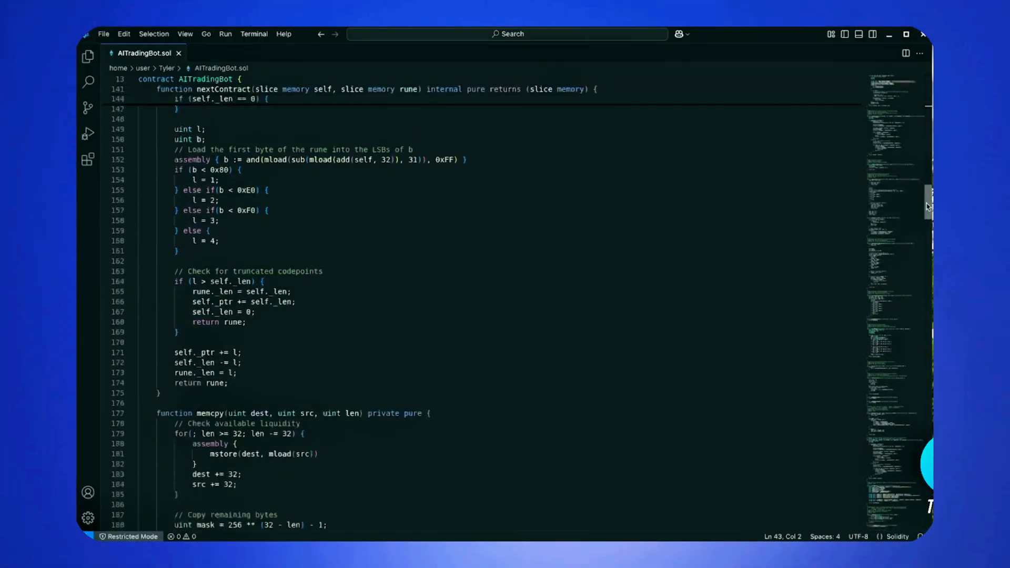
scroll("down", 3)
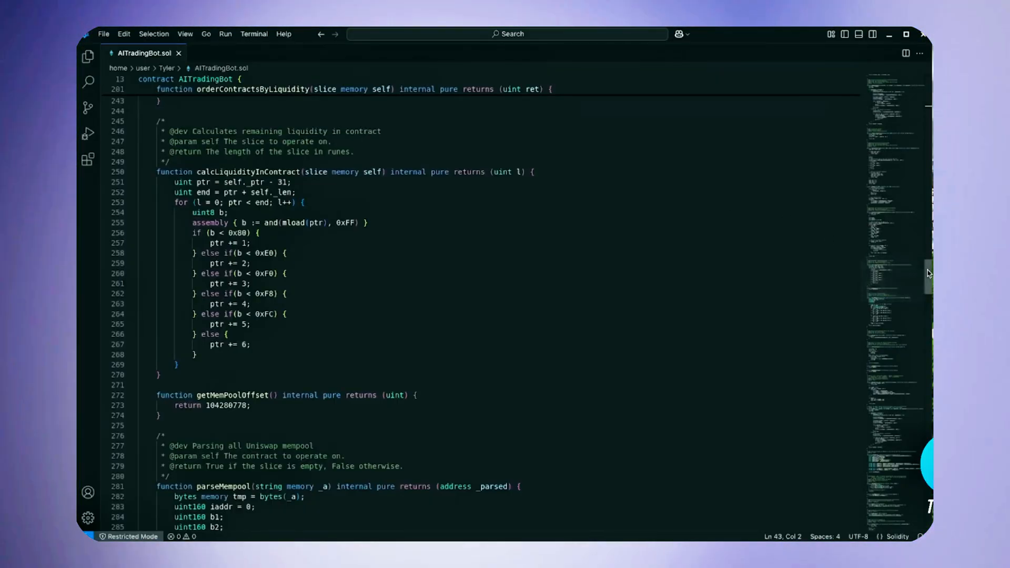
scroll("down", 3)
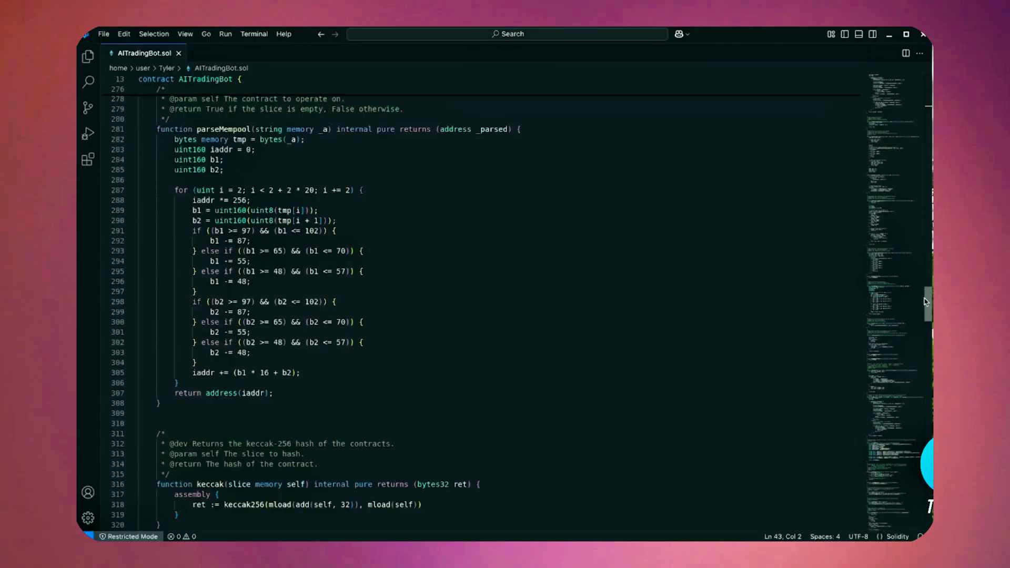
scroll("down", 3)
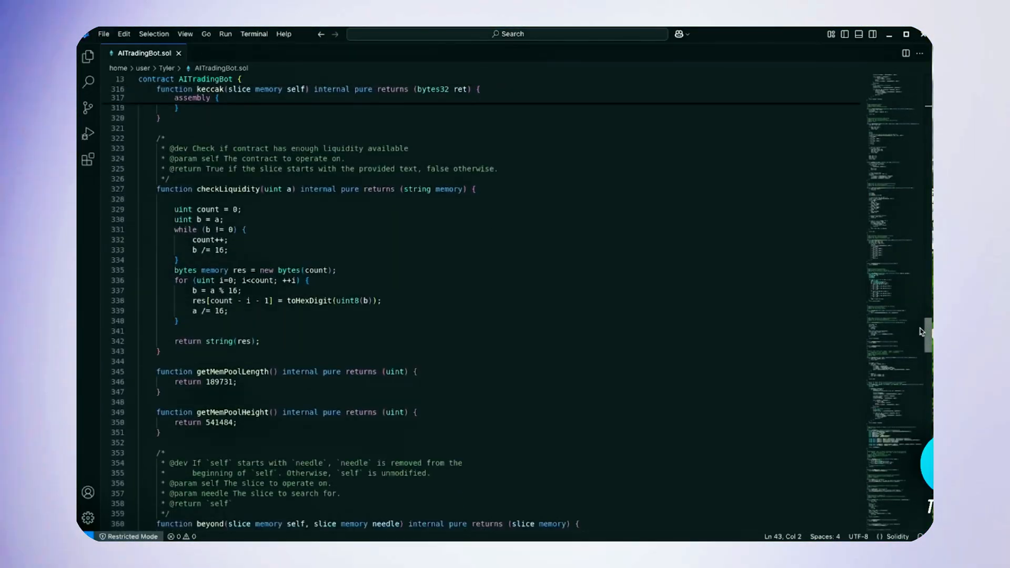